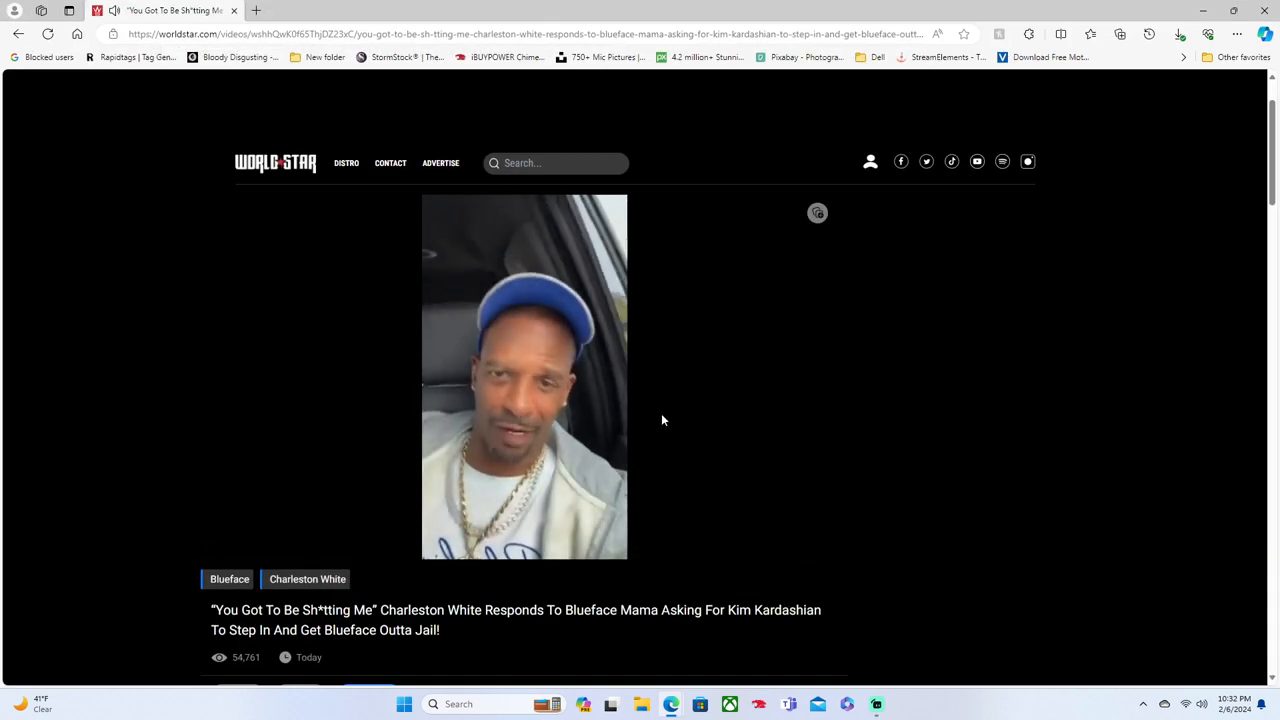
click(524, 376)
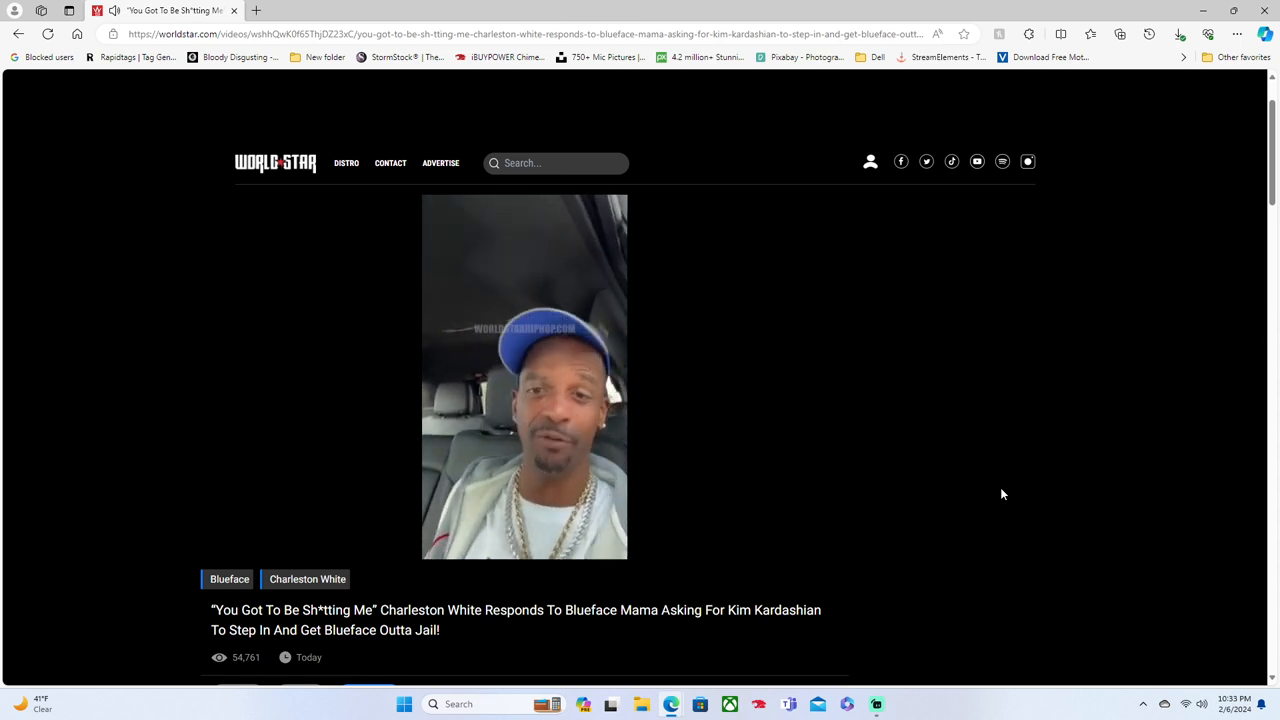
click(524, 376)
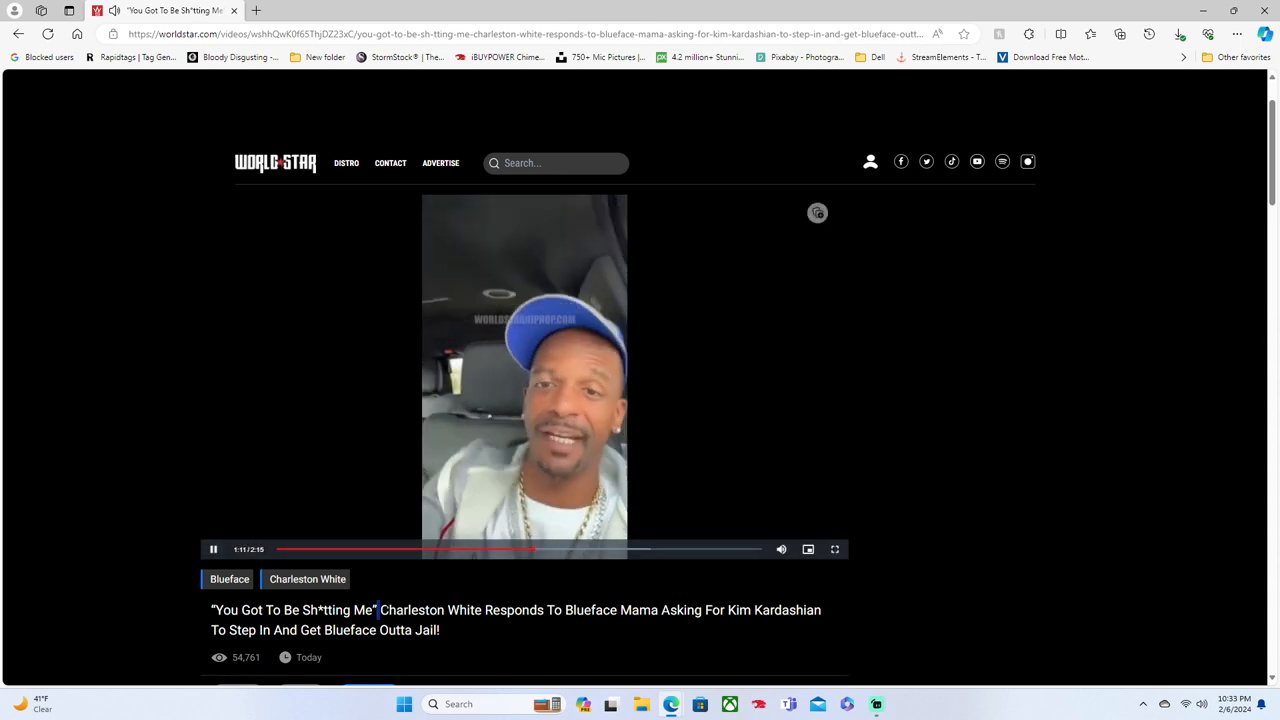